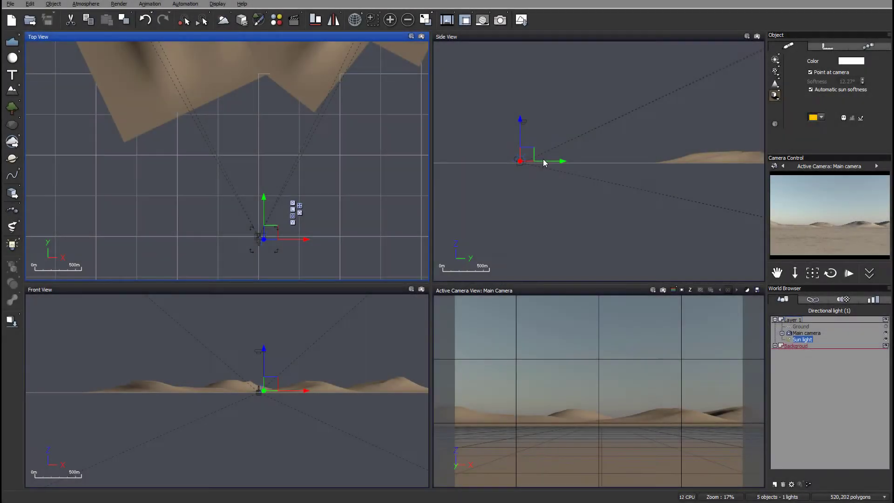
mouse_move(627, 411)
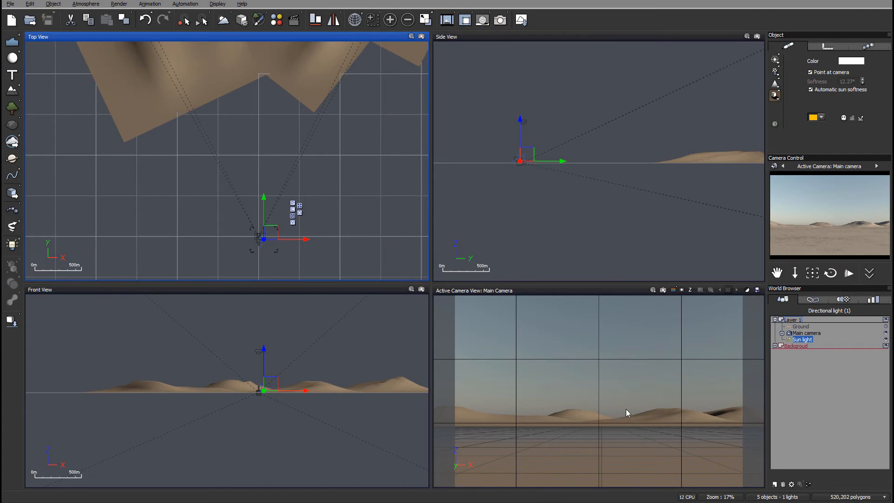
mouse_move(709, 434)
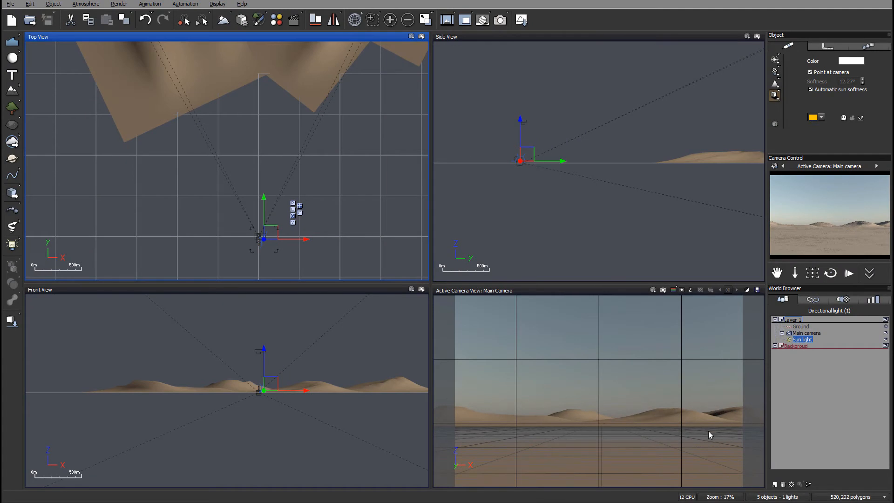
mouse_move(426, 139)
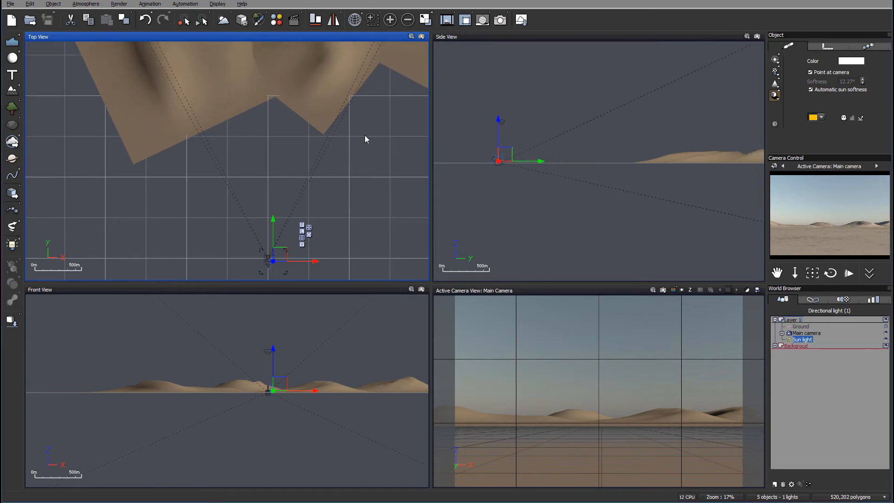
mouse_move(376, 206)
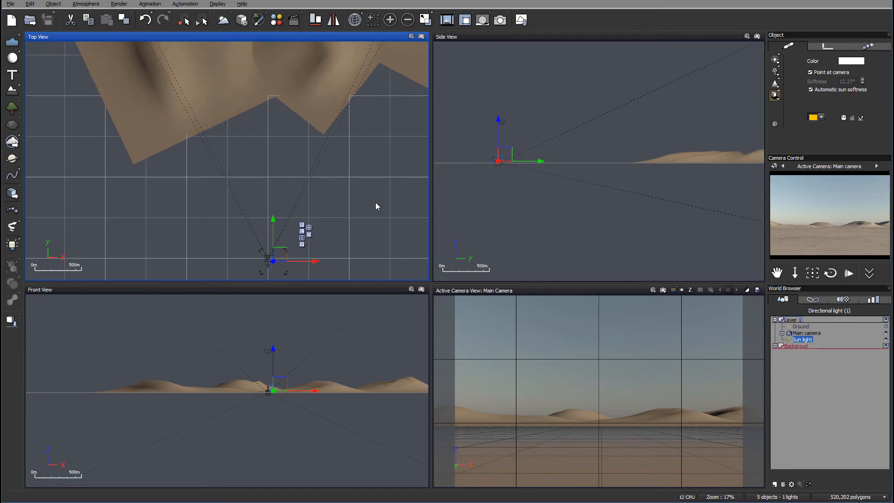
mouse_move(373, 223)
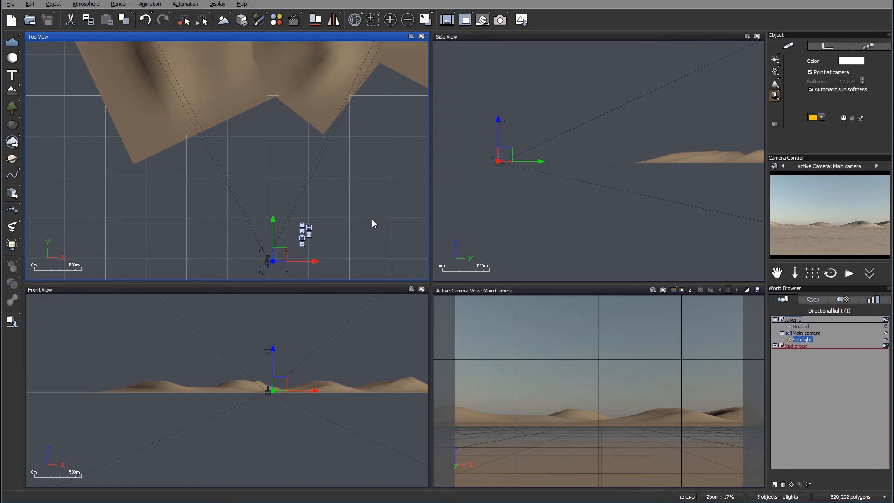
mouse_move(316, 132)
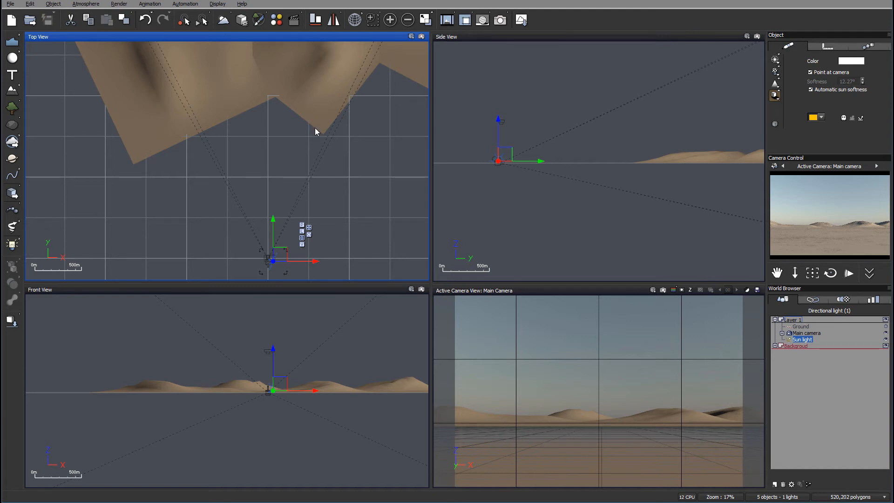
mouse_move(110, 66)
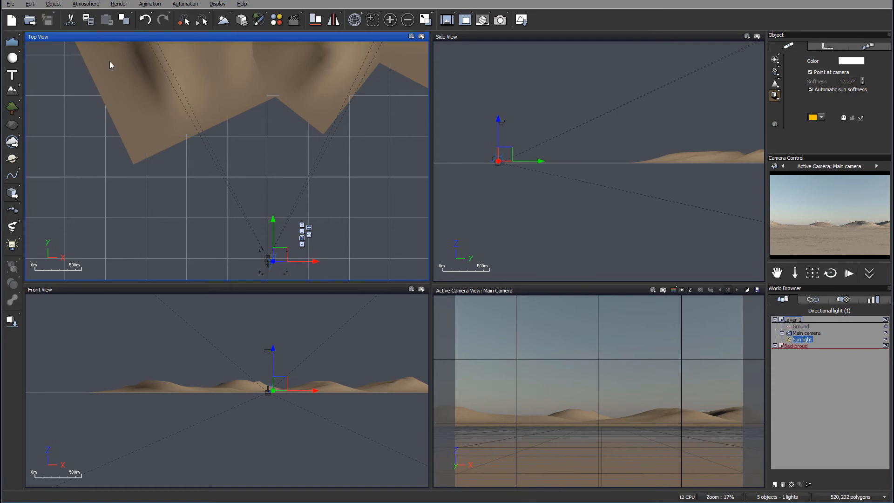
mouse_move(301, 149)
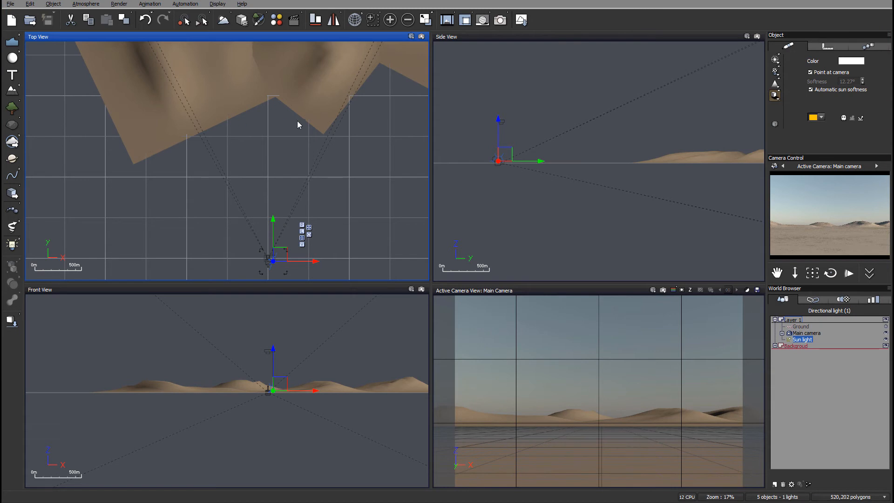
mouse_move(350, 126)
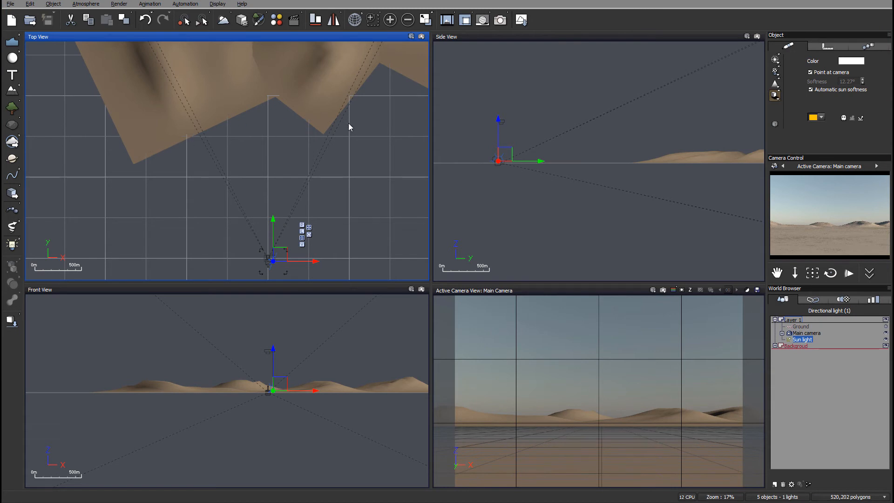
mouse_move(353, 178)
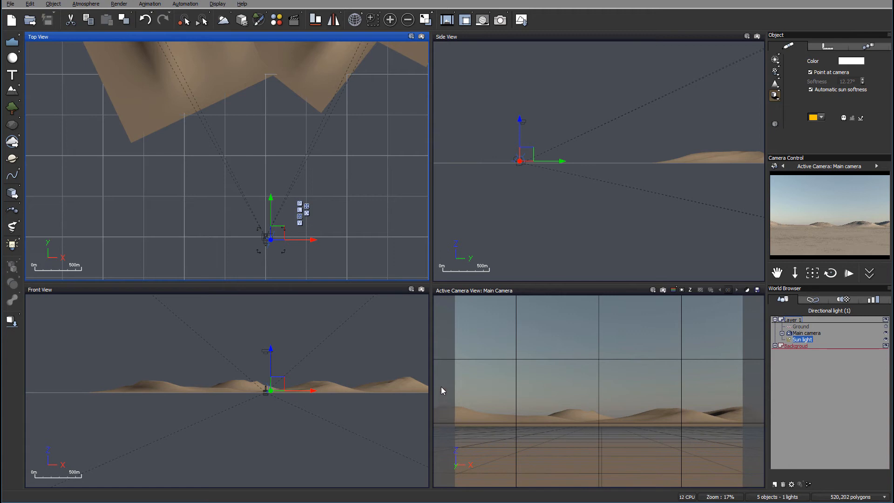
mouse_move(531, 433)
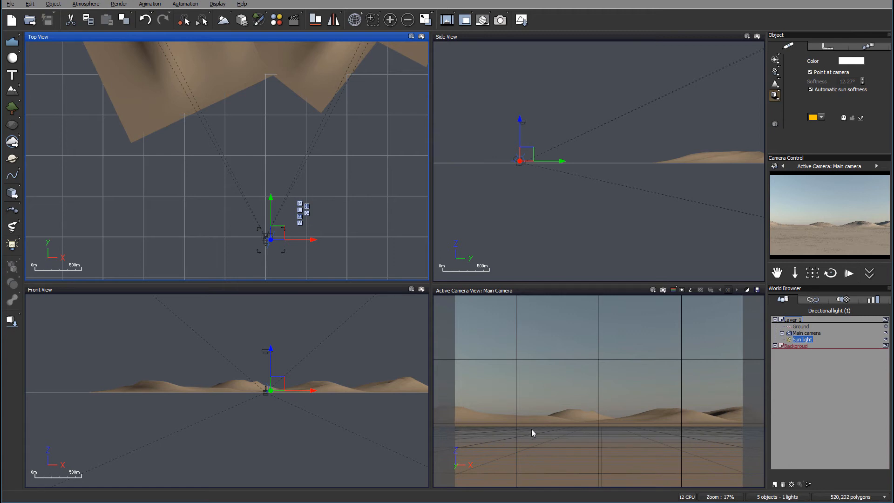
mouse_move(436, 446)
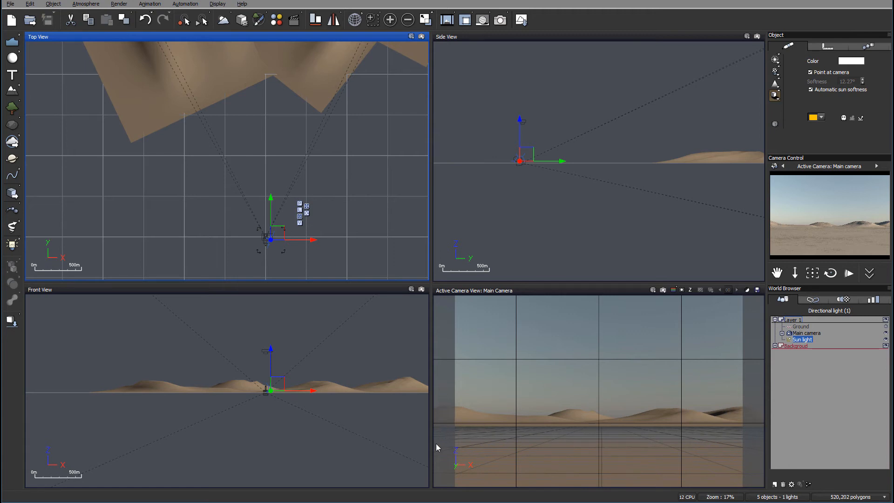
mouse_move(330, 107)
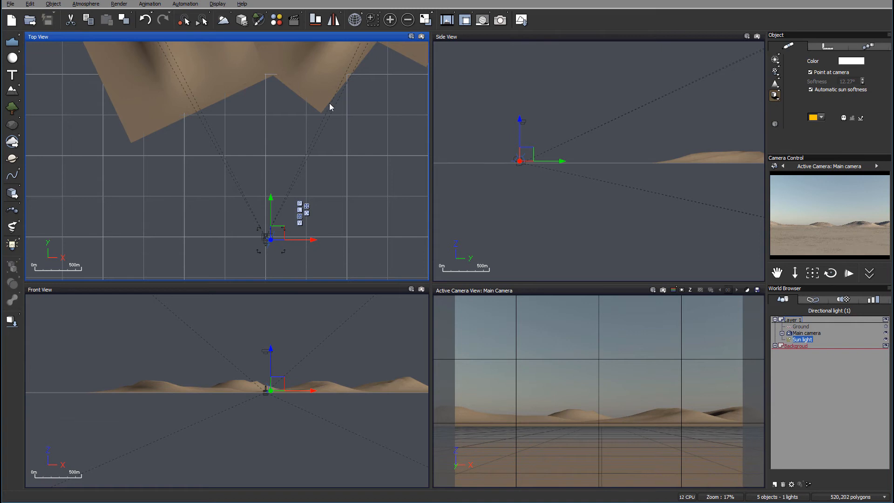
mouse_move(51, 103)
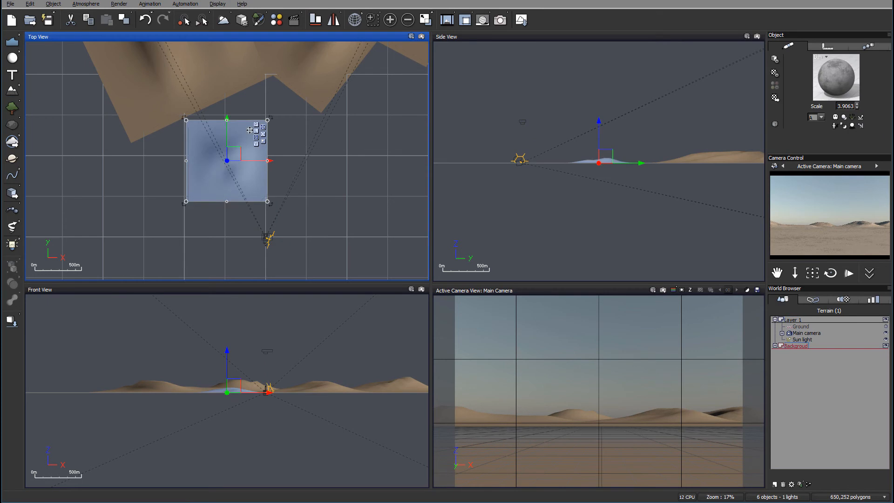
Move the new terrain ahead of the camera and display its position and size values
left_click_drag(227, 160, 269, 157)
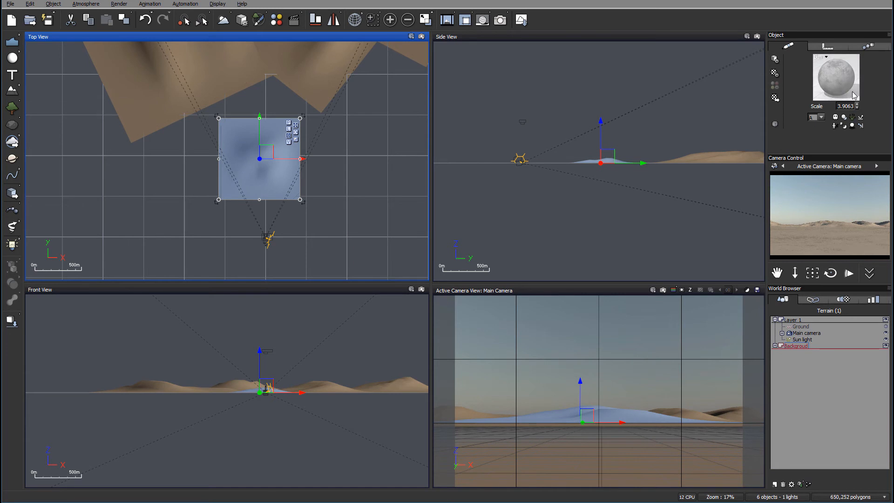
left_click(825, 46)
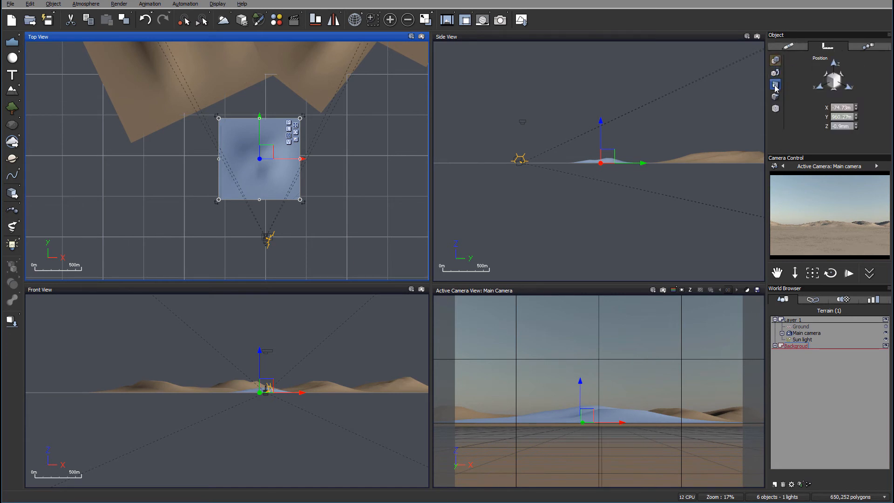
left_click(774, 85)
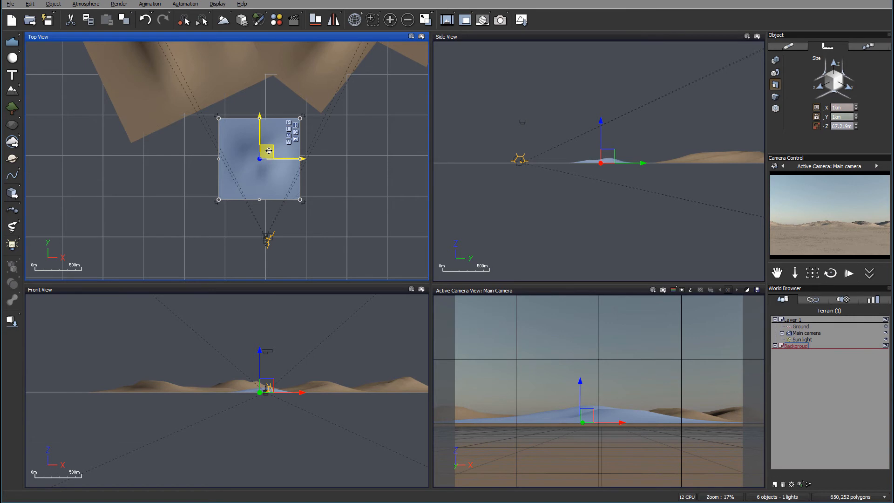
Pull the terrain back so the camera sits at its near edge, recentring the Top view
left_click_drag(268, 150, 275, 184)
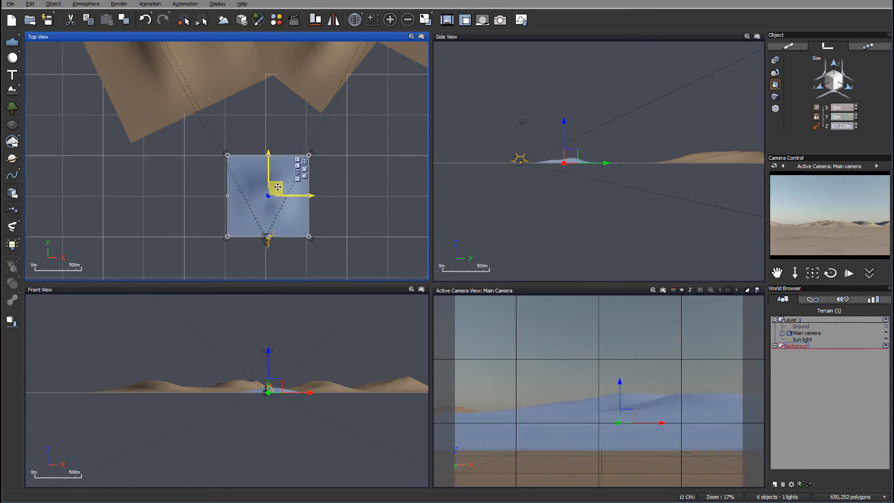
left_click_drag(268, 194, 268, 109)
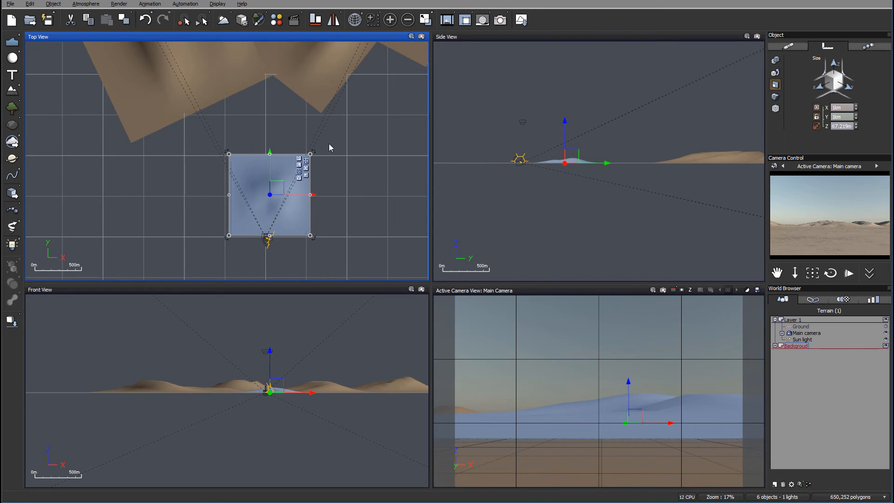
left_click_drag(270, 193, 324, 161)
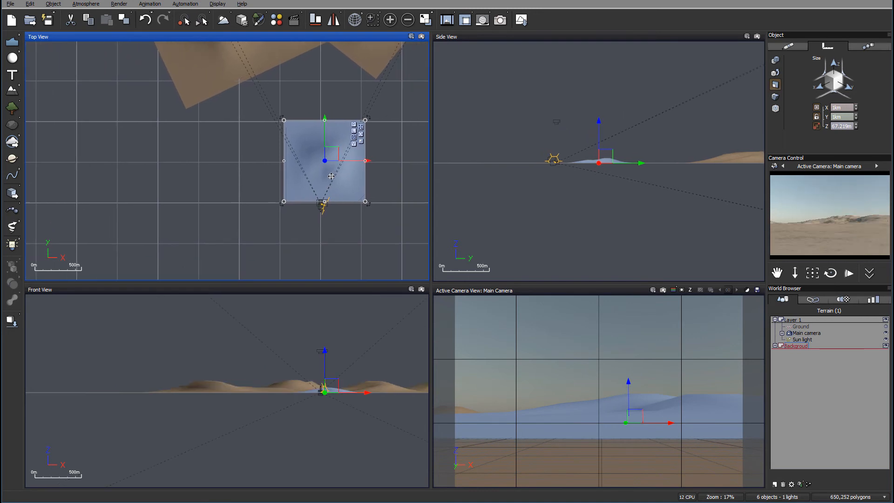
scroll("up", 3)
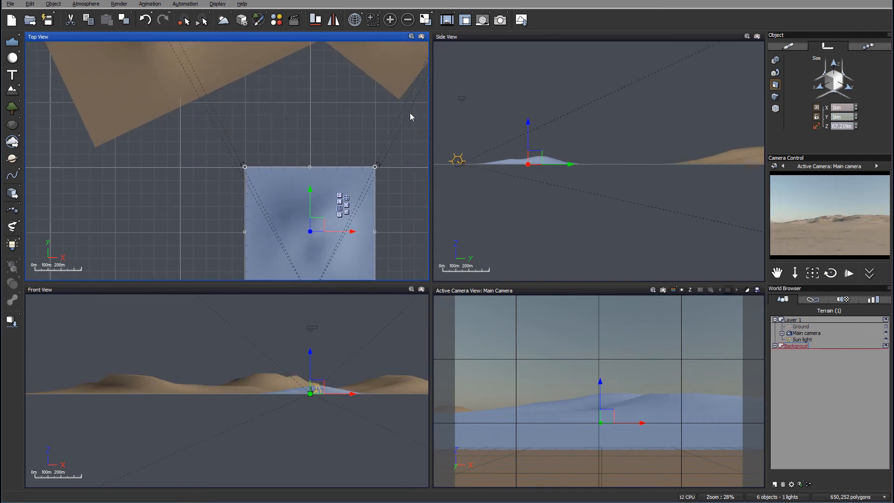
mouse_move(307, 230)
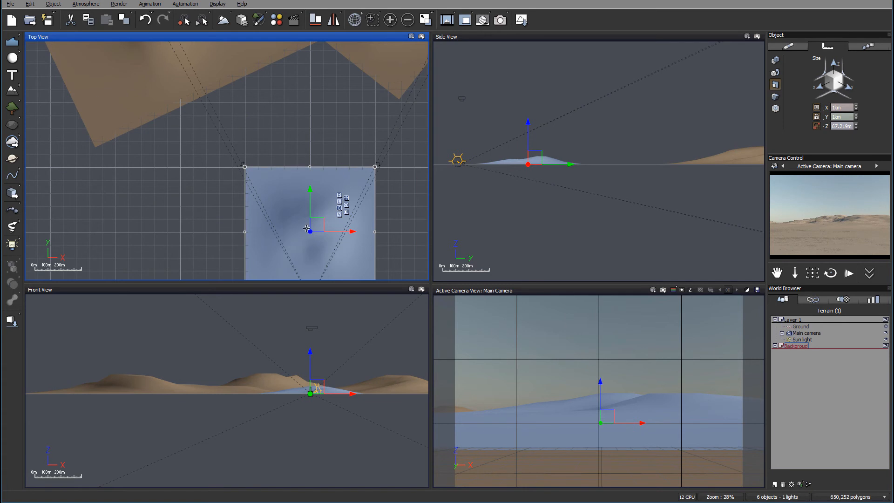
mouse_move(401, 132)
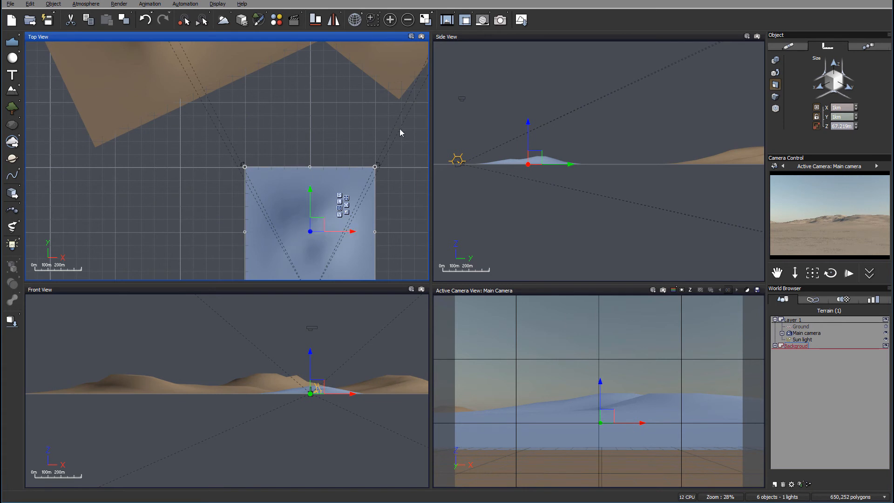
mouse_move(691, 320)
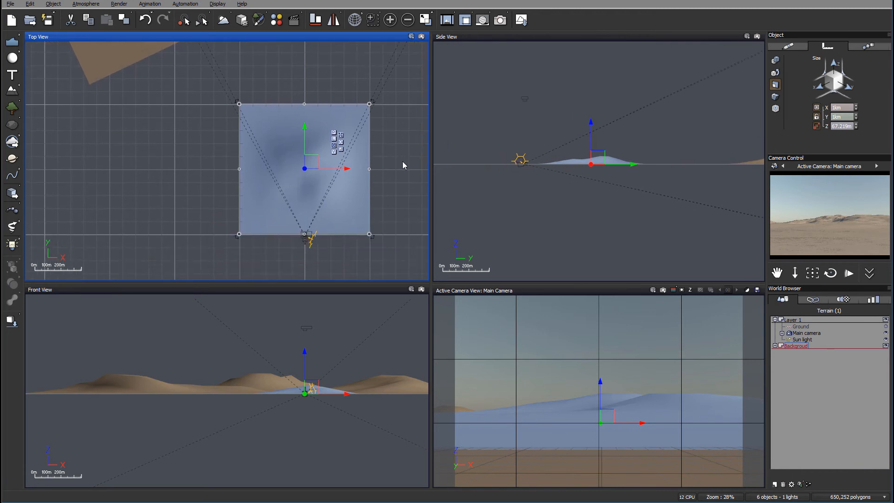
mouse_move(639, 436)
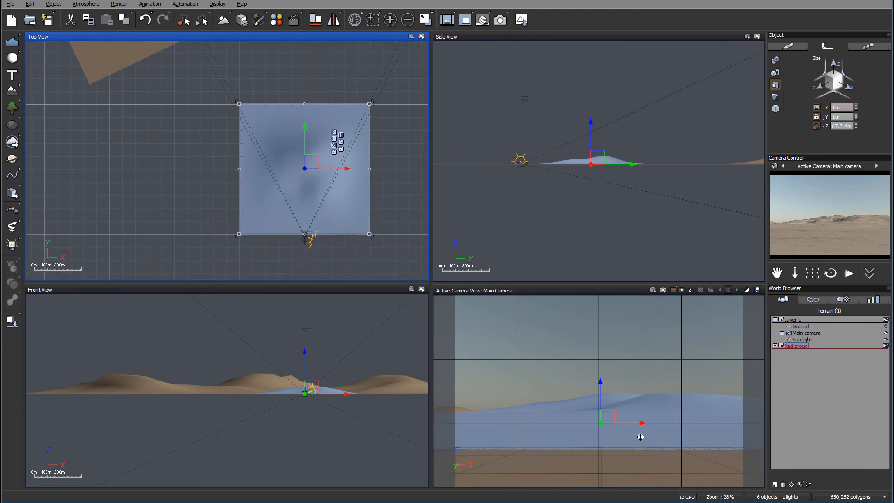
mouse_move(640, 426)
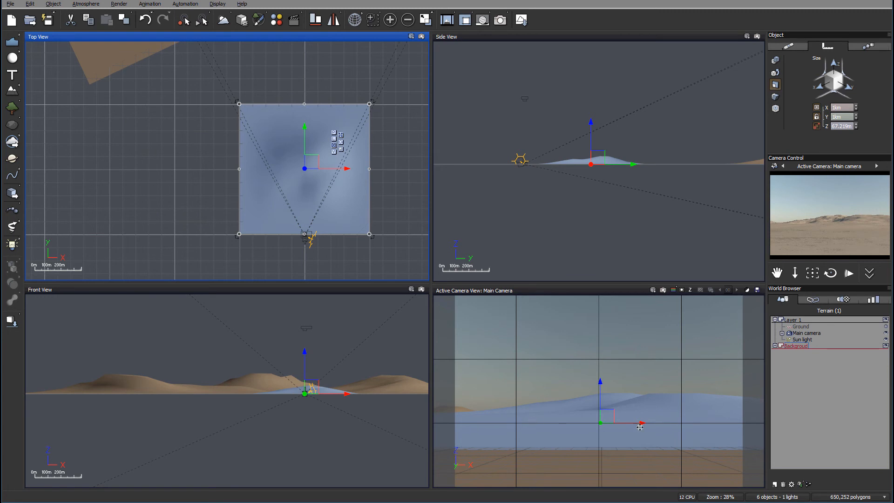
mouse_move(719, 421)
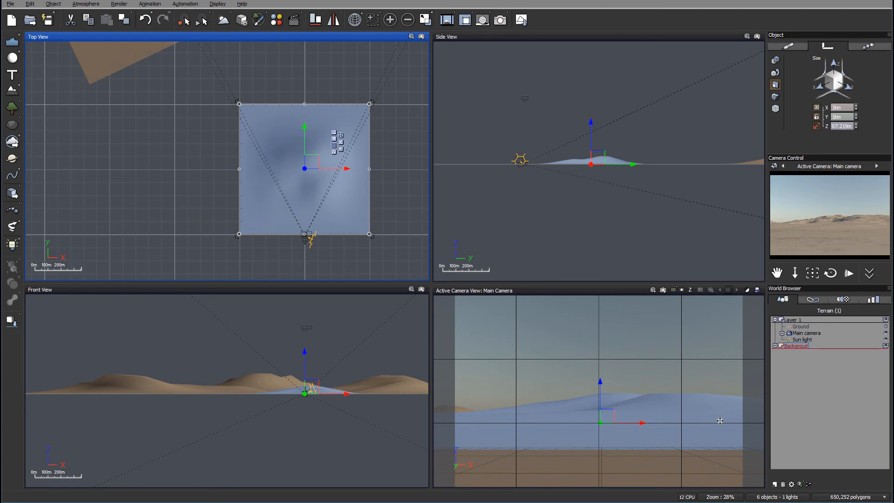
mouse_move(279, 79)
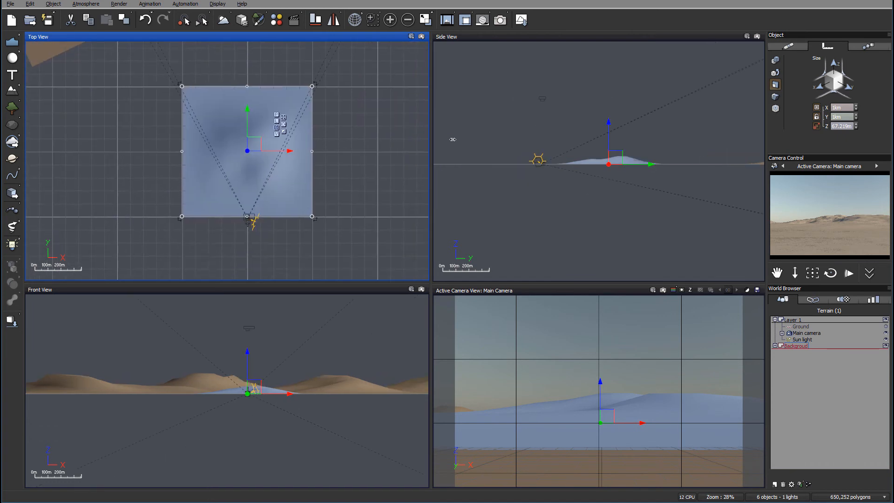
mouse_move(820, 342)
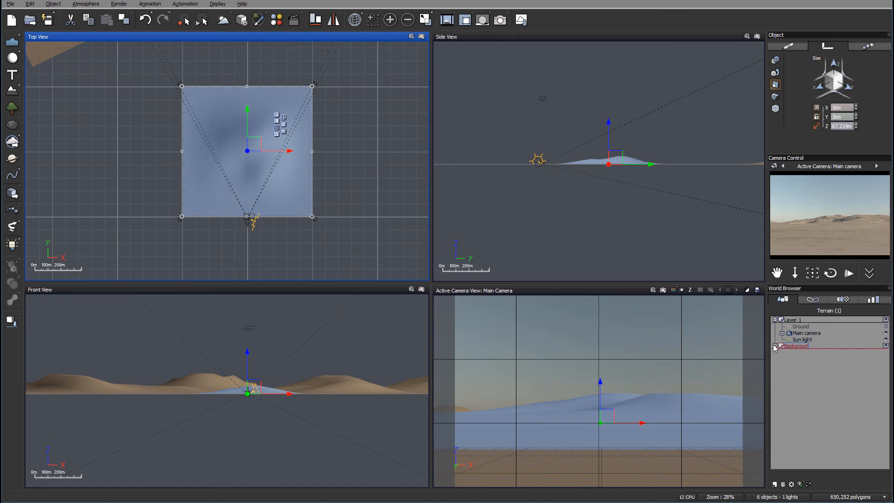
Expand and collapse the Background layer to confirm Terrain5 sits separately in Layer 1
left_click(775, 345)
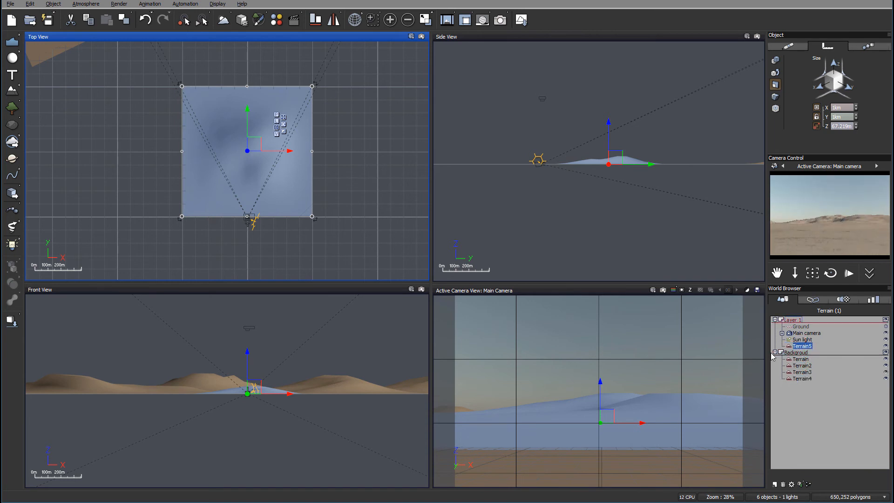
left_click(775, 352)
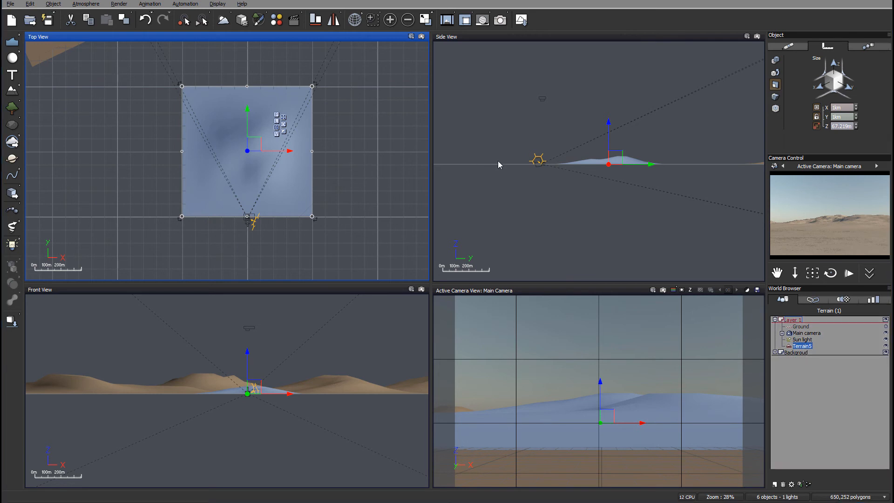
left_click_drag(246, 151, 271, 169)
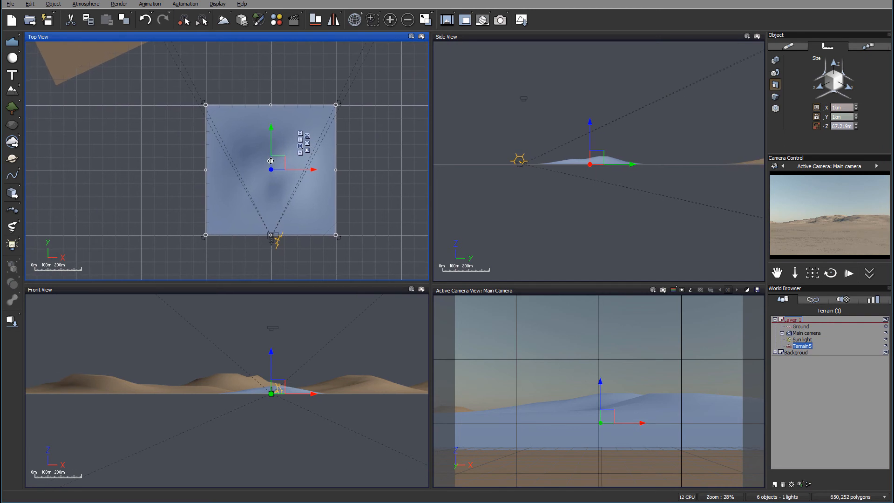
mouse_move(286, 173)
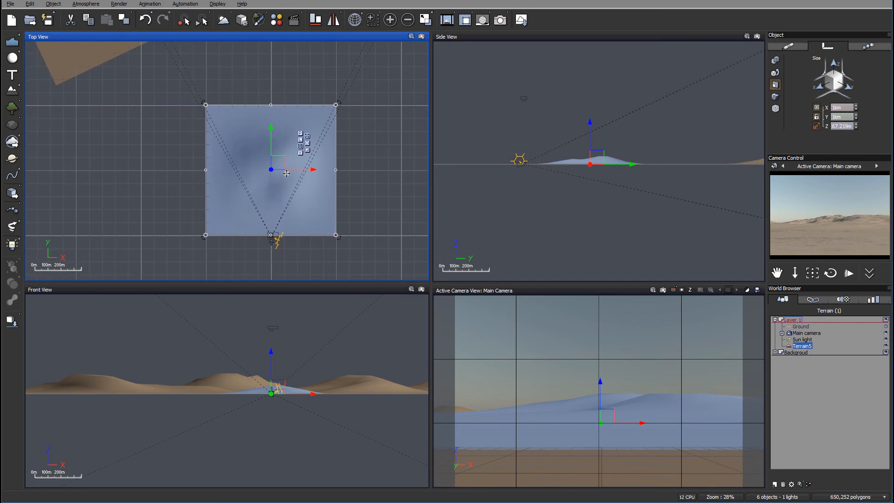
mouse_move(282, 186)
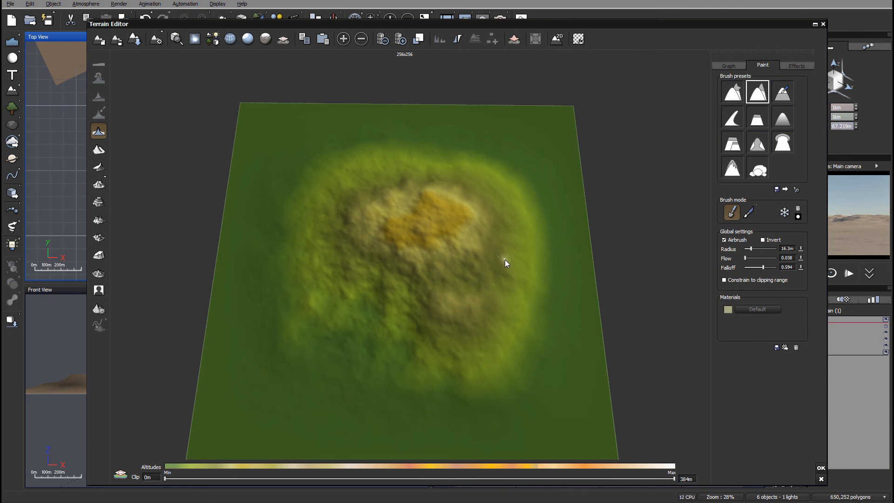
Double Terrain5's resolution to 512x512 from the Terrain Editor toolbar
left_click(400, 38)
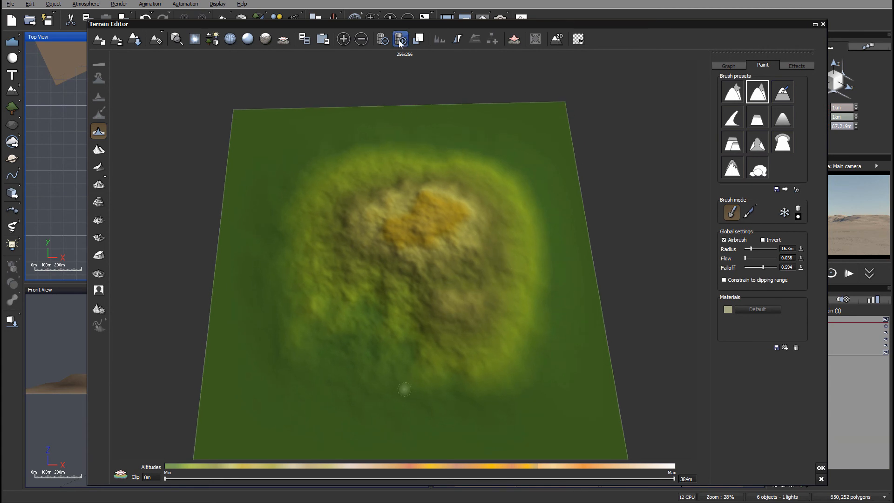
mouse_move(400, 38)
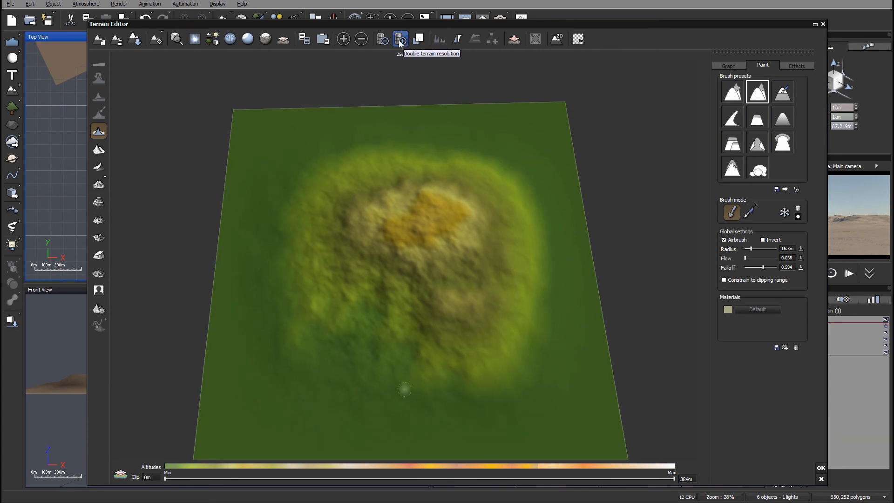
mouse_move(409, 292)
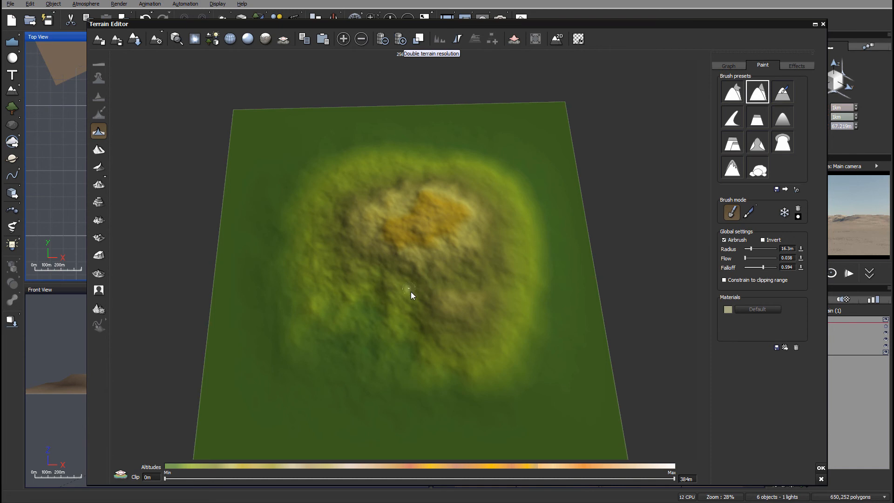
mouse_move(447, 266)
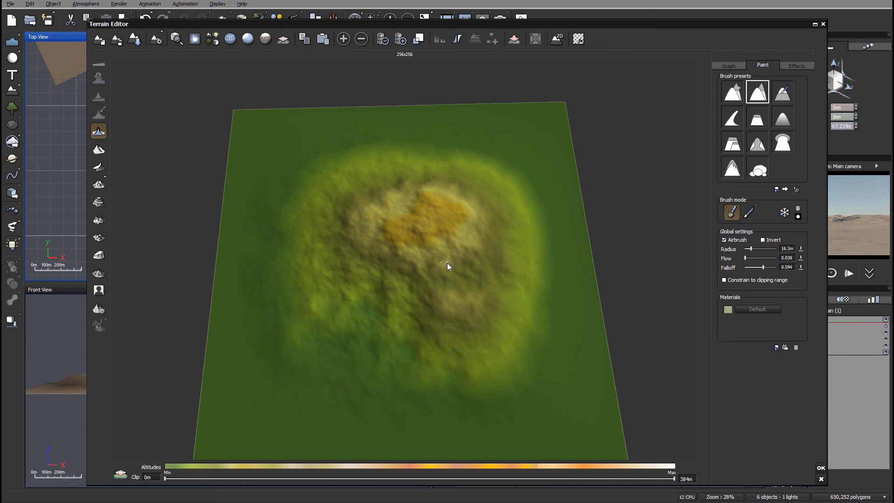
mouse_move(486, 293)
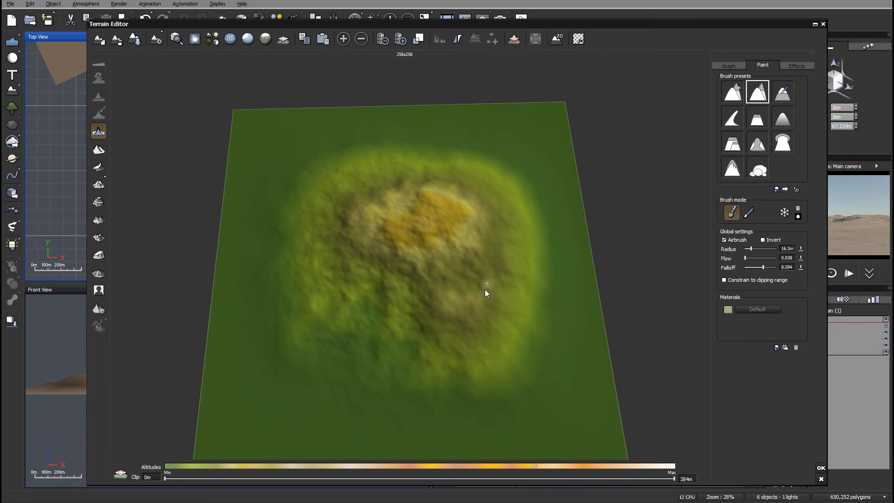
mouse_move(413, 191)
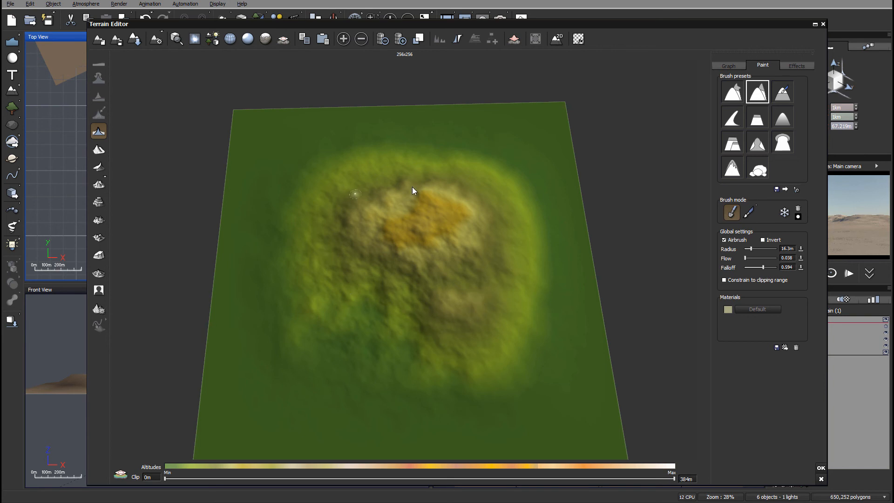
mouse_move(675, 139)
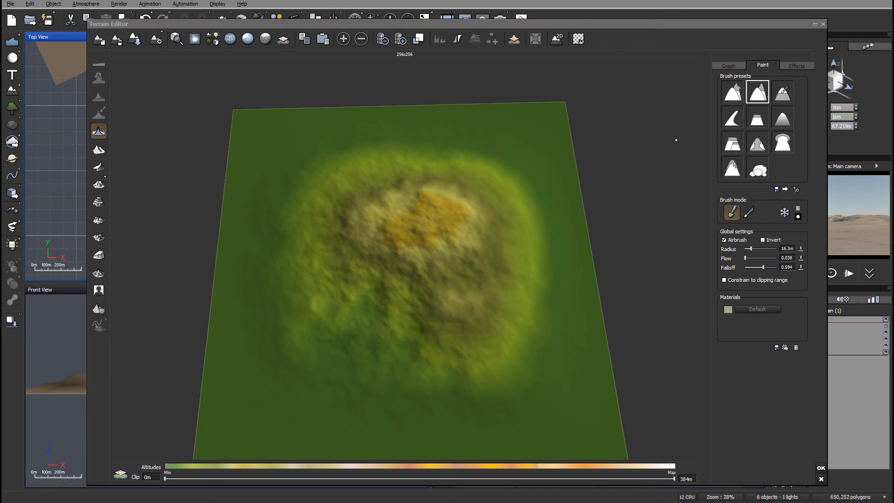
mouse_move(460, 242)
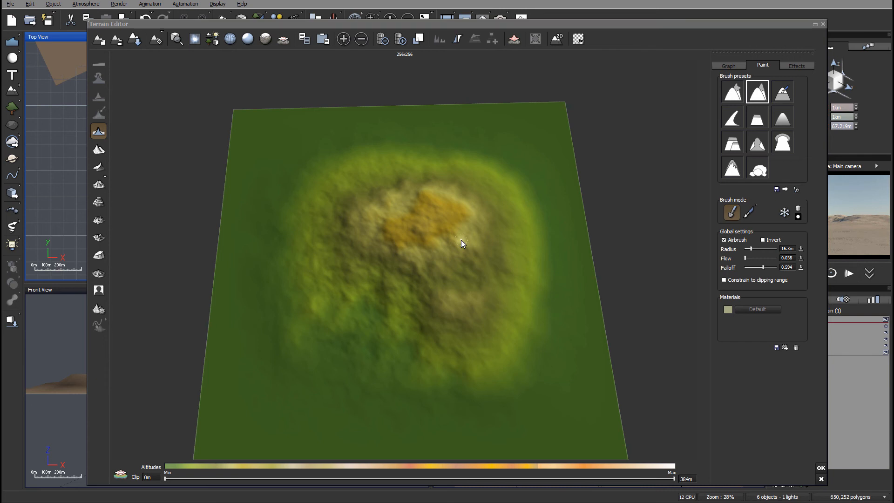
mouse_move(408, 32)
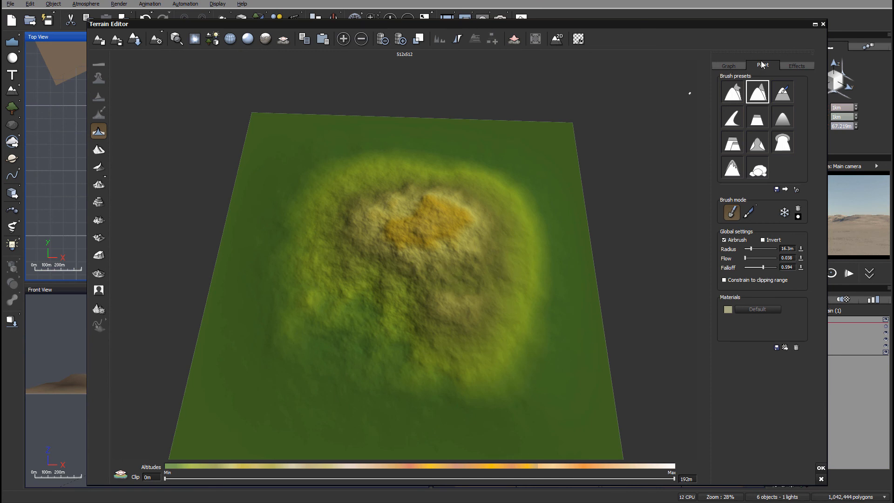
left_click(757, 92)
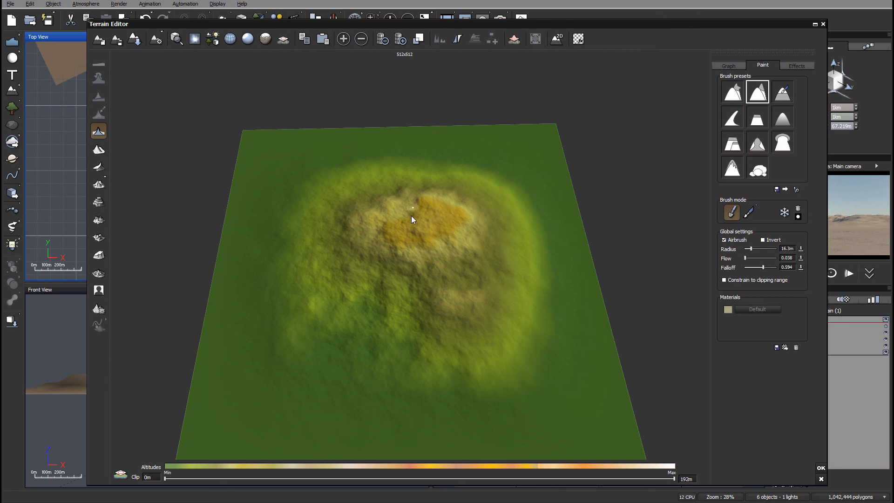
mouse_move(464, 249)
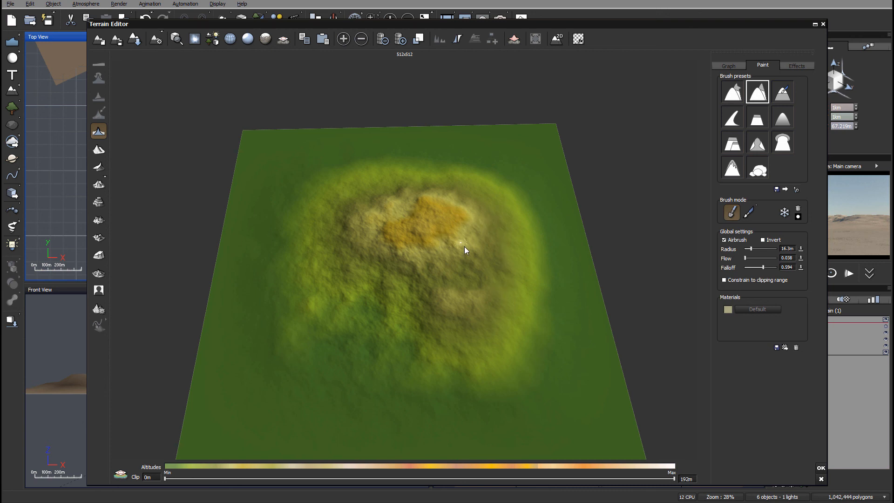
mouse_move(487, 253)
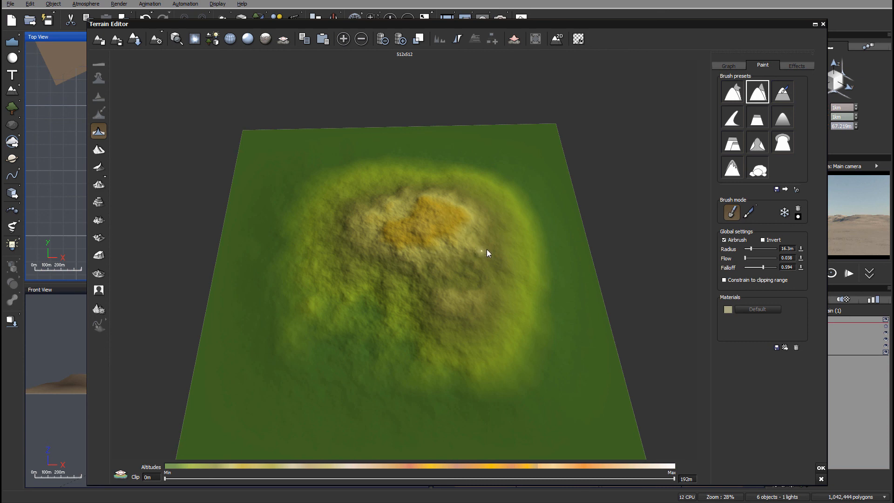
mouse_move(476, 225)
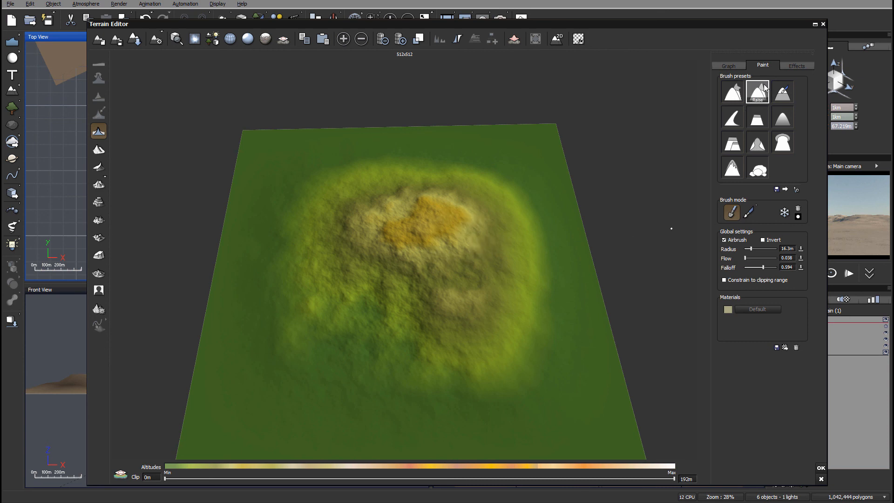
Choose a sculpting brush and carve an inverted basin over the terrain's central peak
left_click(757, 91)
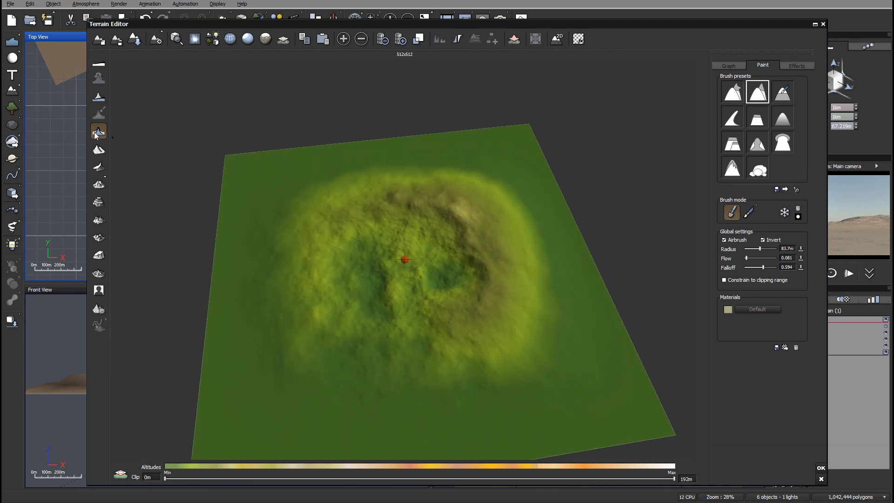
left_click(98, 131)
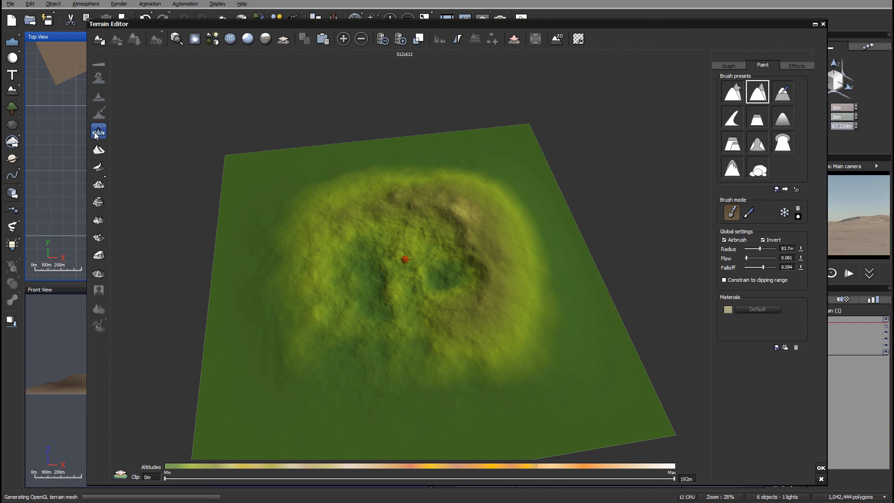